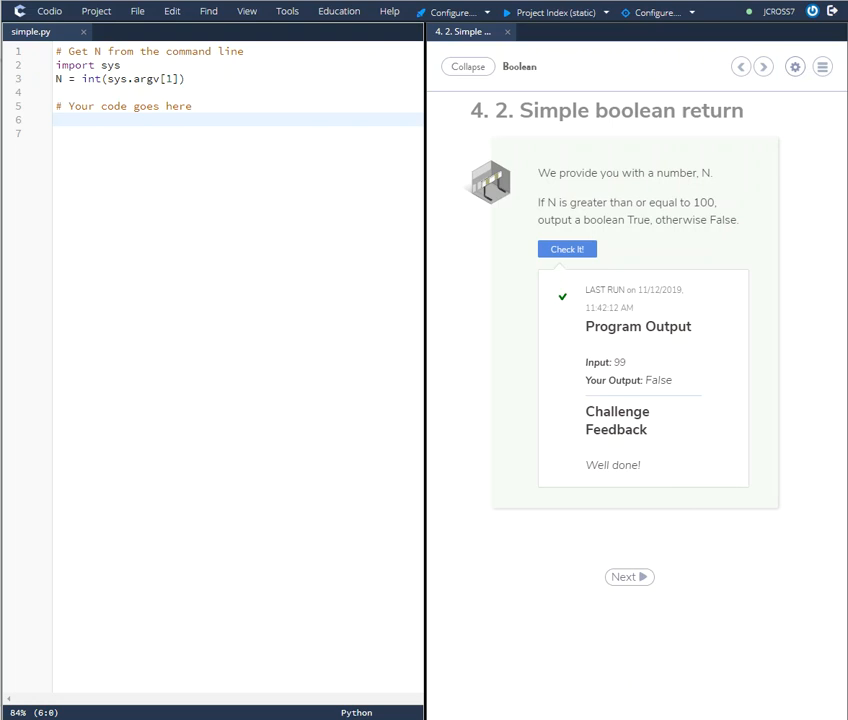
pyautogui.moveTo(527, 122)
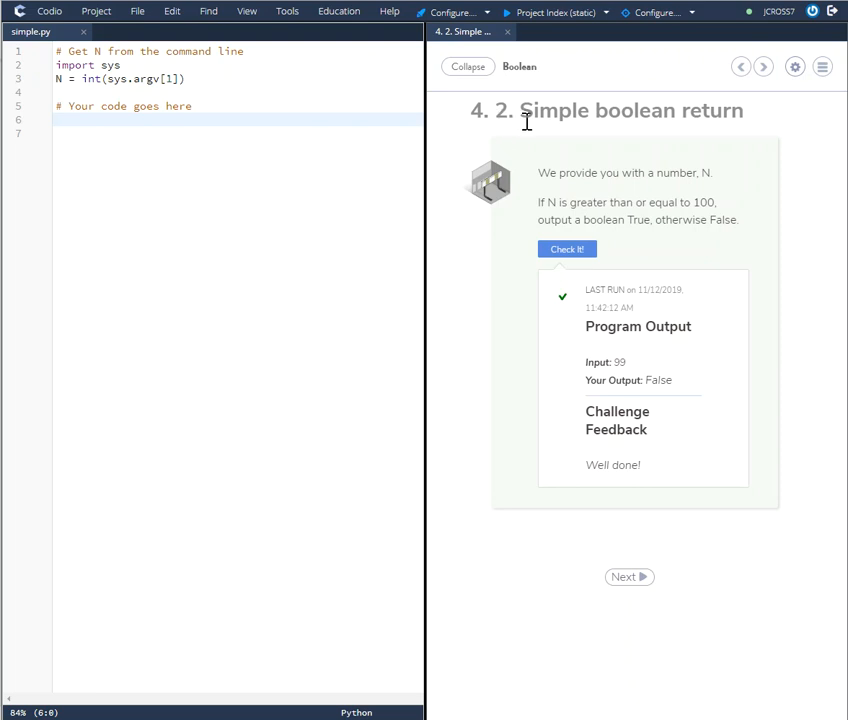
pyautogui.moveTo(713, 140)
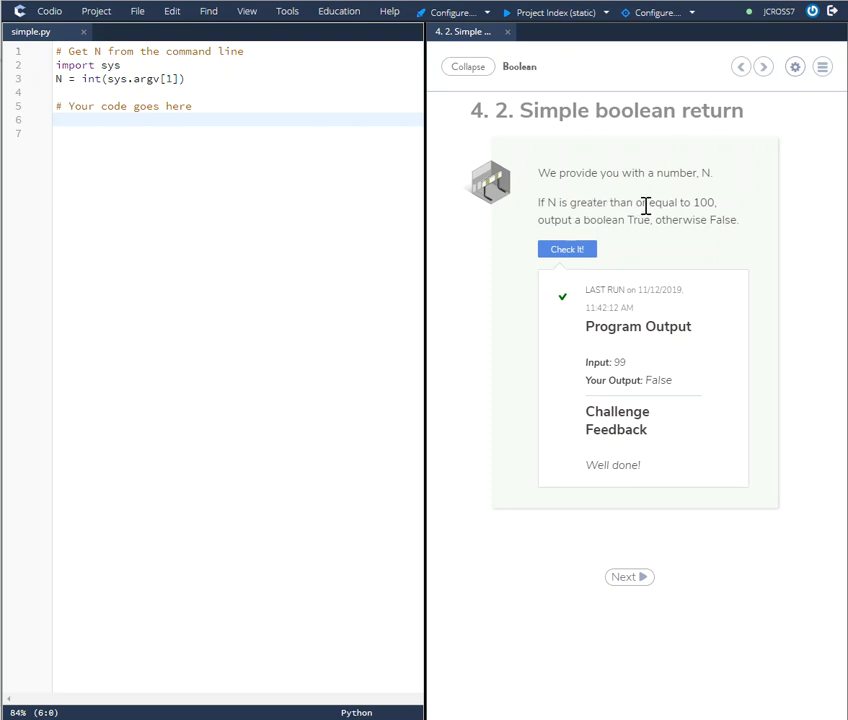
pyautogui.moveTo(570, 210)
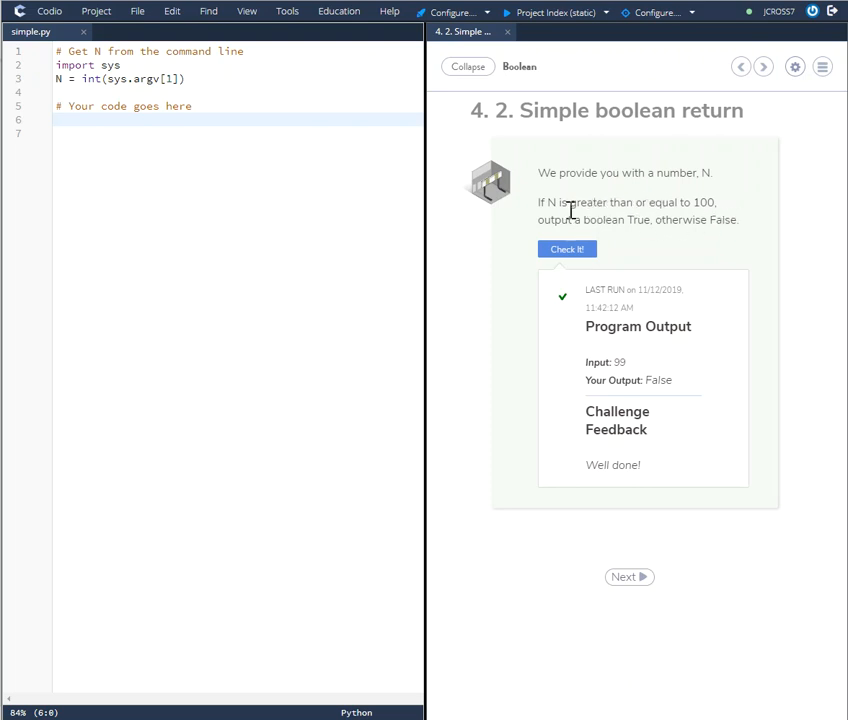
pyautogui.moveTo(640, 247)
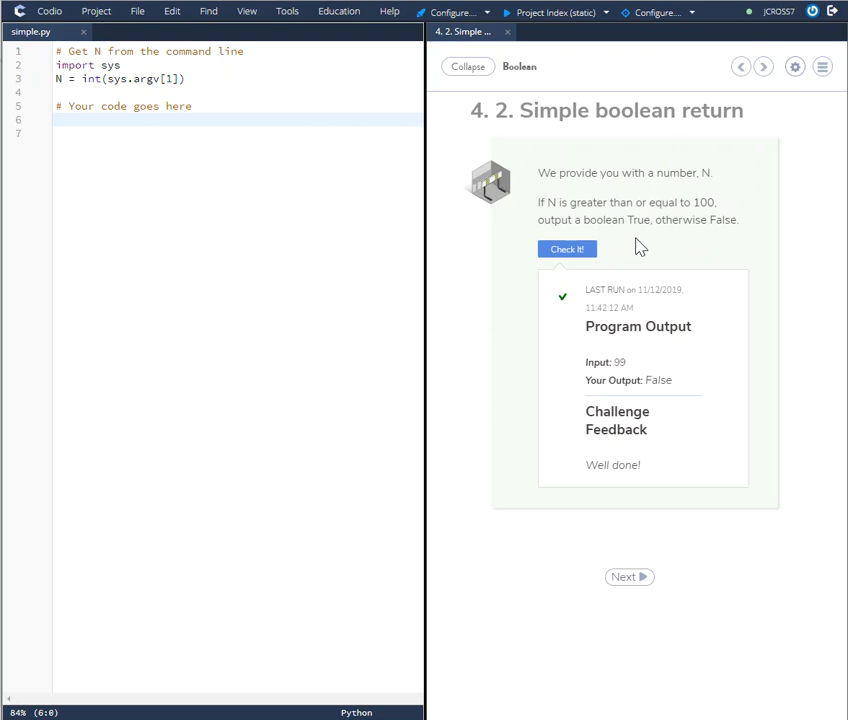
pyautogui.moveTo(640, 246)
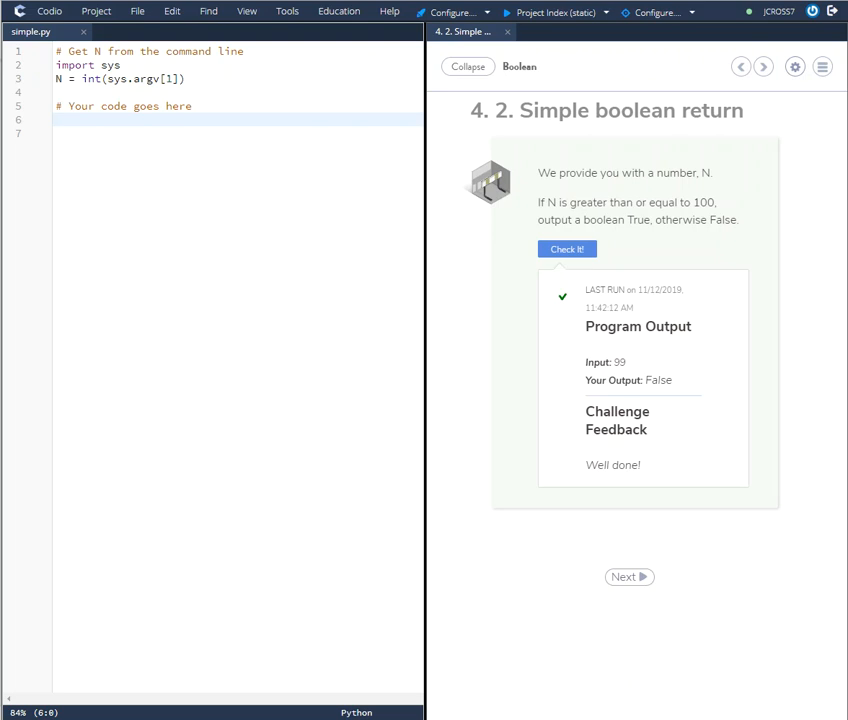
# - Paste the if/else printing True for N >= 100, else False, at line 6, then check it
pyautogui.click(72, 118)
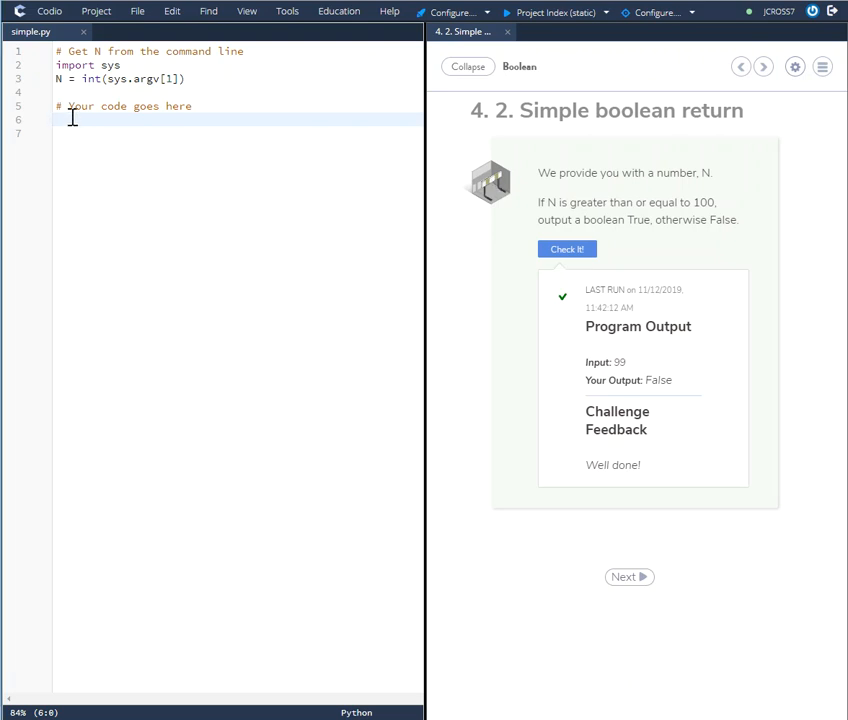
pyautogui.rightClick(70, 120)
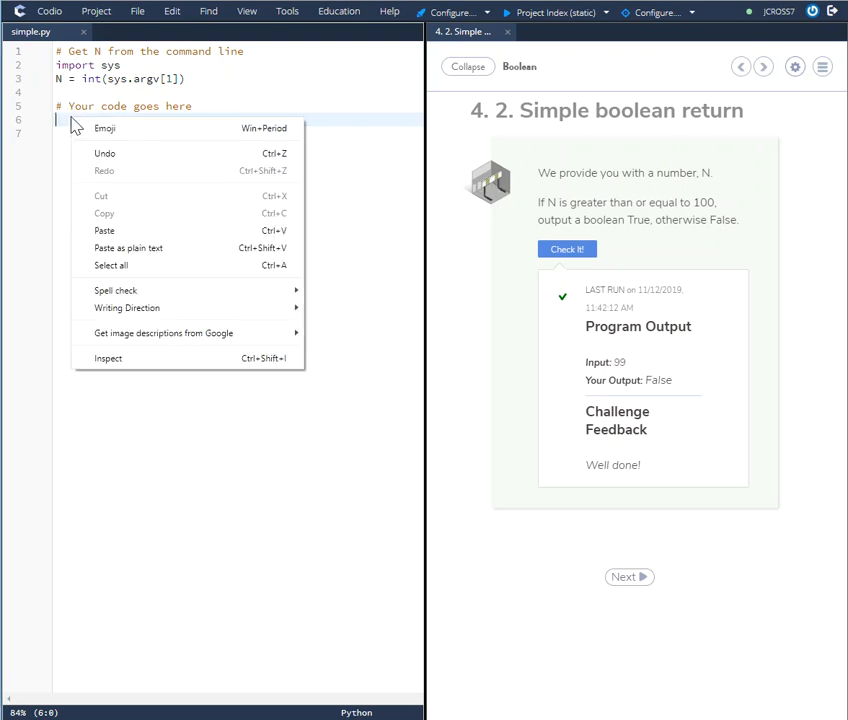
pyautogui.click(104, 230)
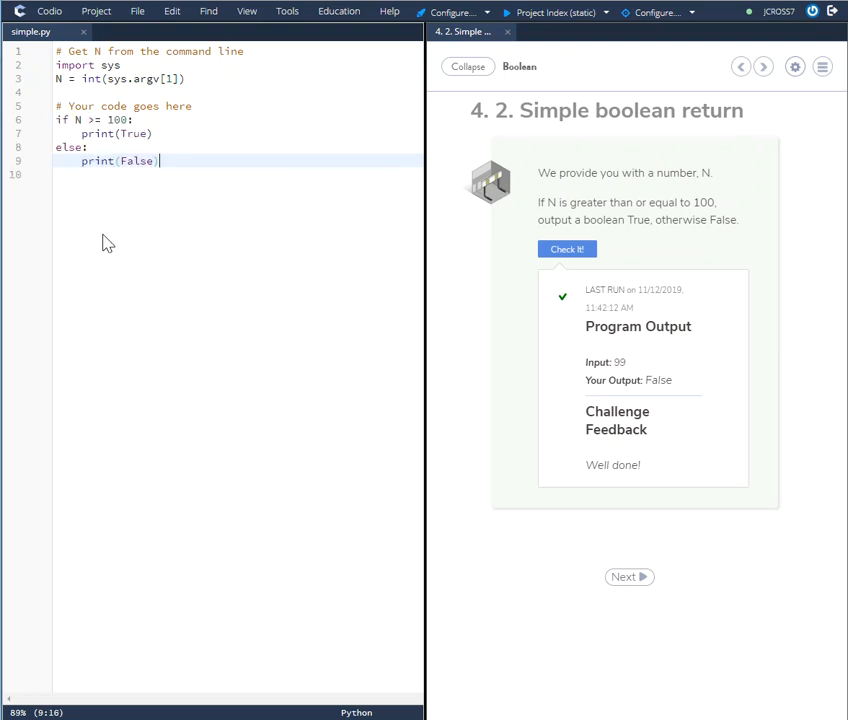
pyautogui.moveTo(521, 242)
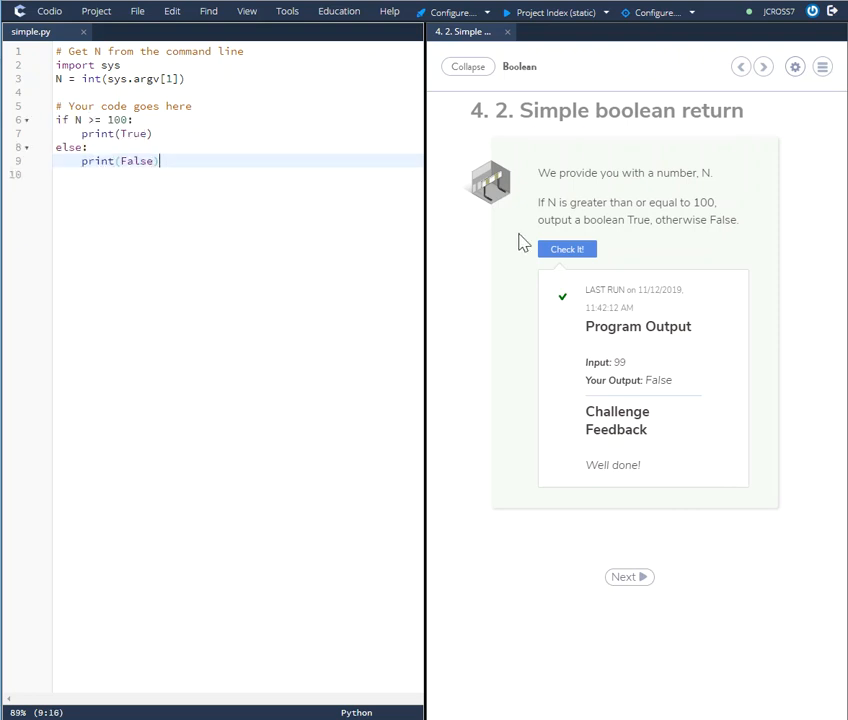
pyautogui.click(567, 248)
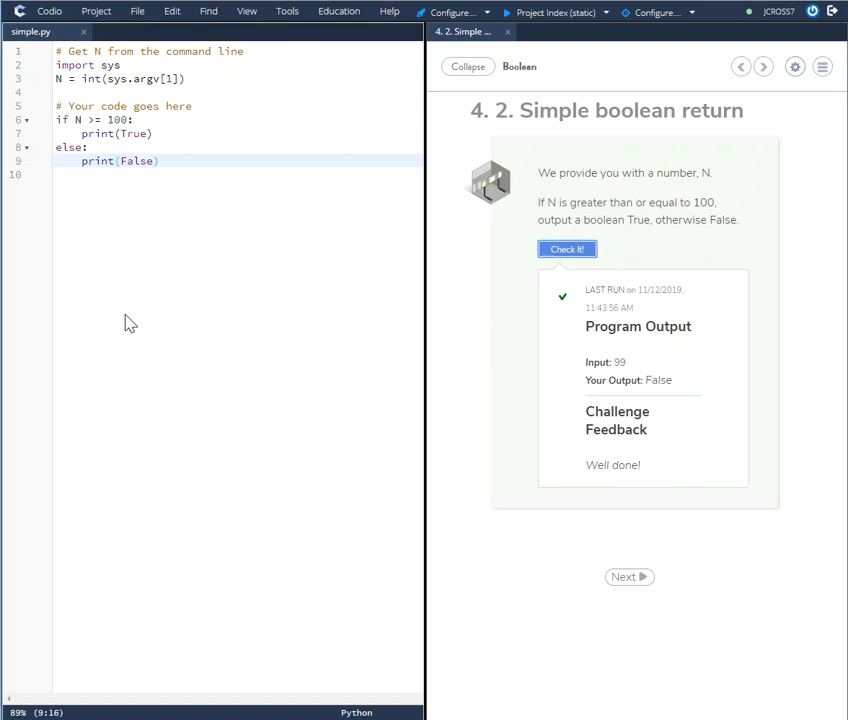
pyautogui.moveTo(329, 400)
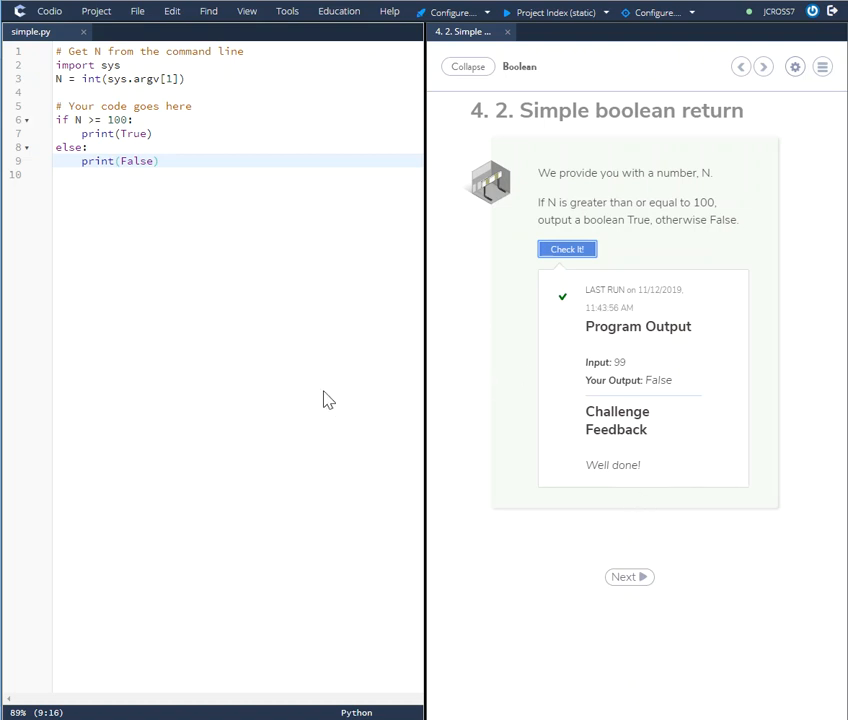
pyautogui.moveTo(205, 225)
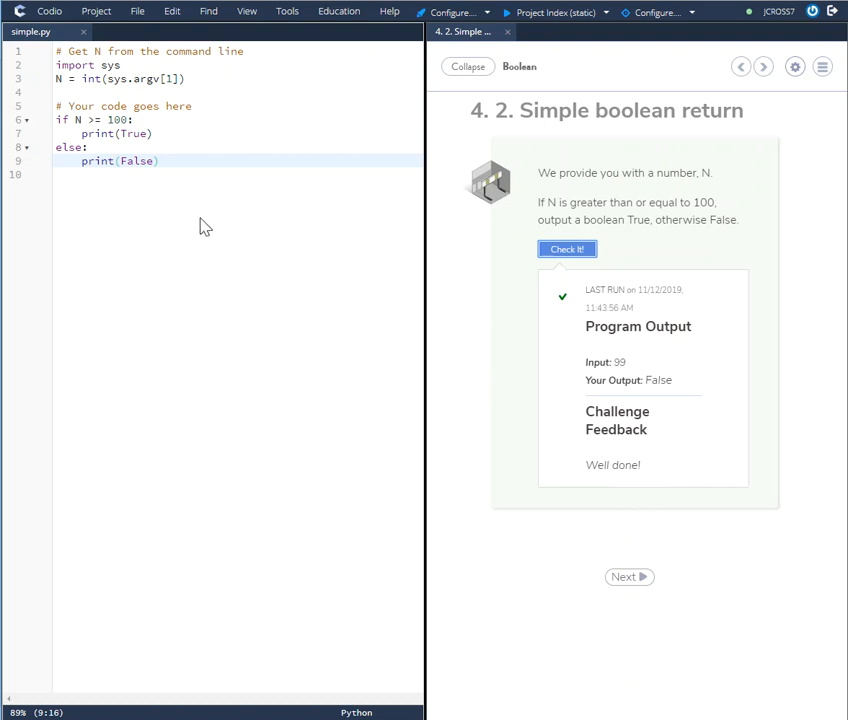
pyautogui.moveTo(560, 134)
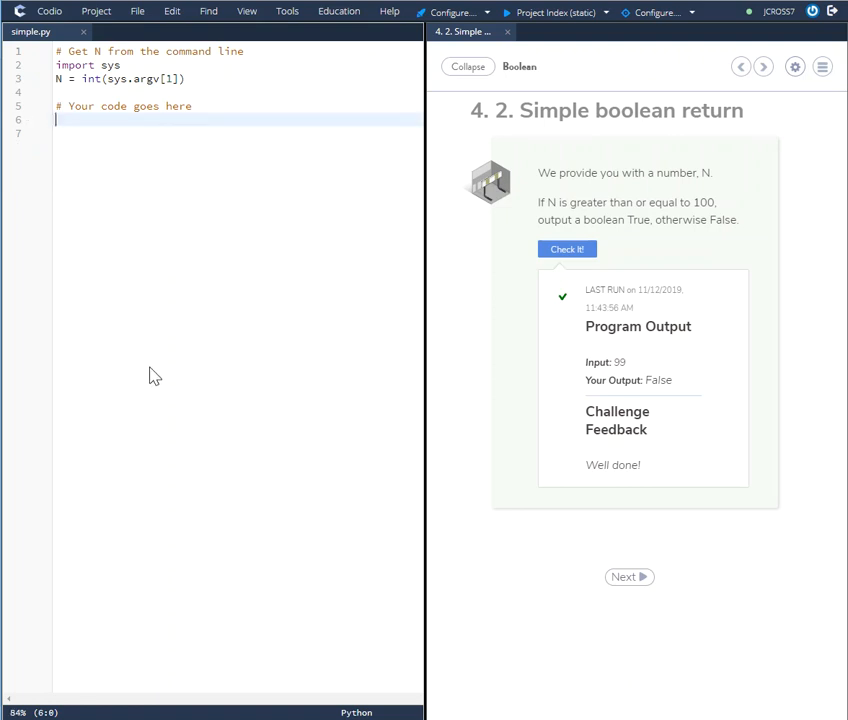
pyautogui.moveTo(668, 175)
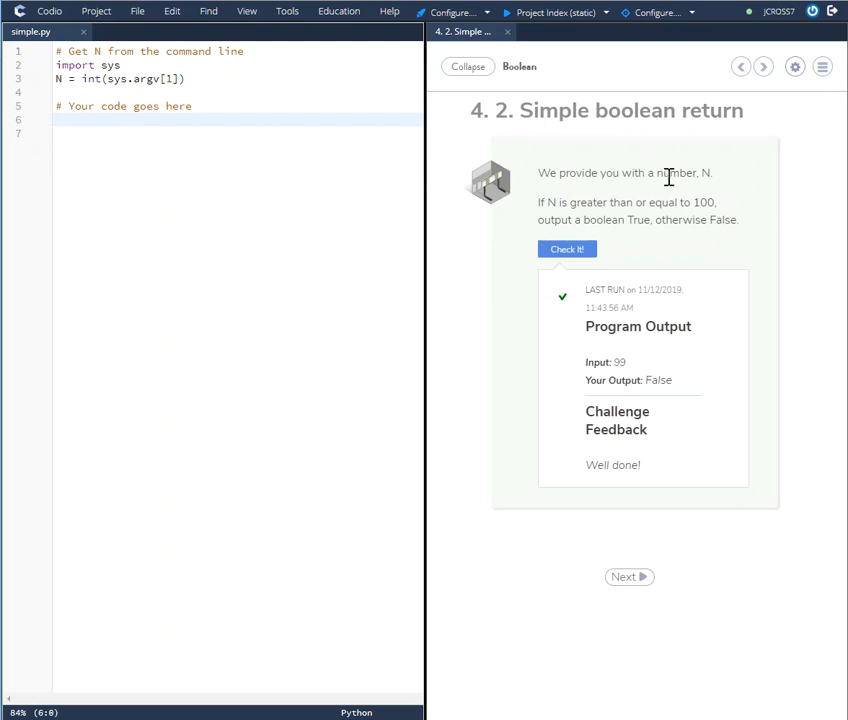
pyautogui.moveTo(703, 219)
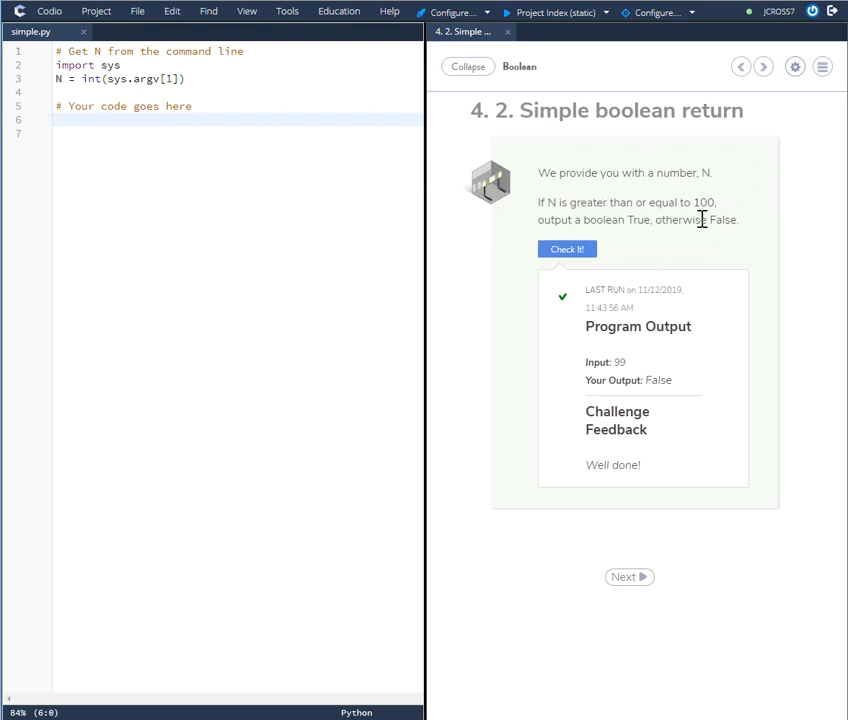
pyautogui.moveTo(165, 264)
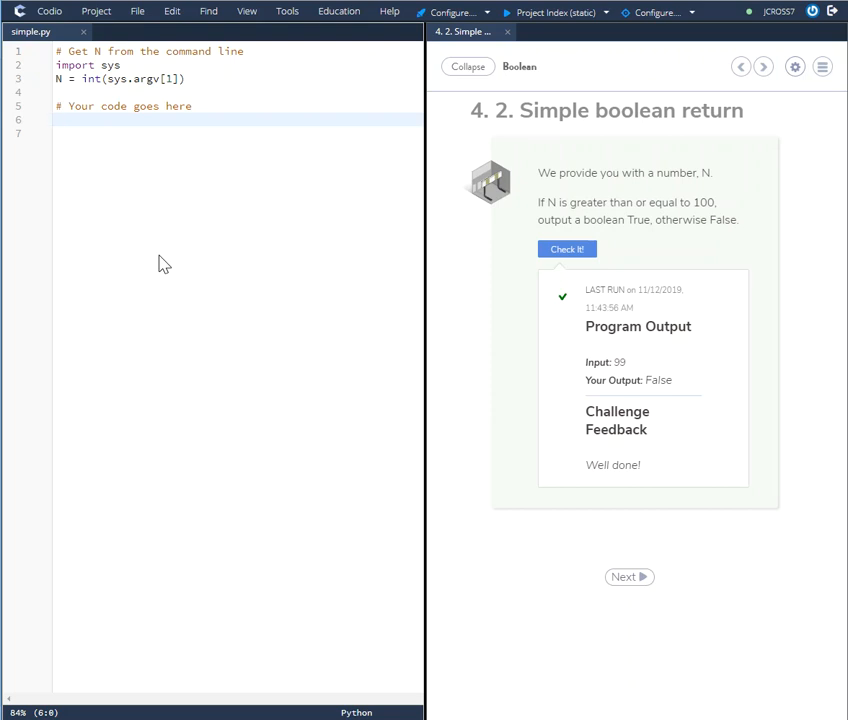
# - Write the one-liner print (N>= 100) on line 6 of simple.py
pyautogui.click(56, 118)
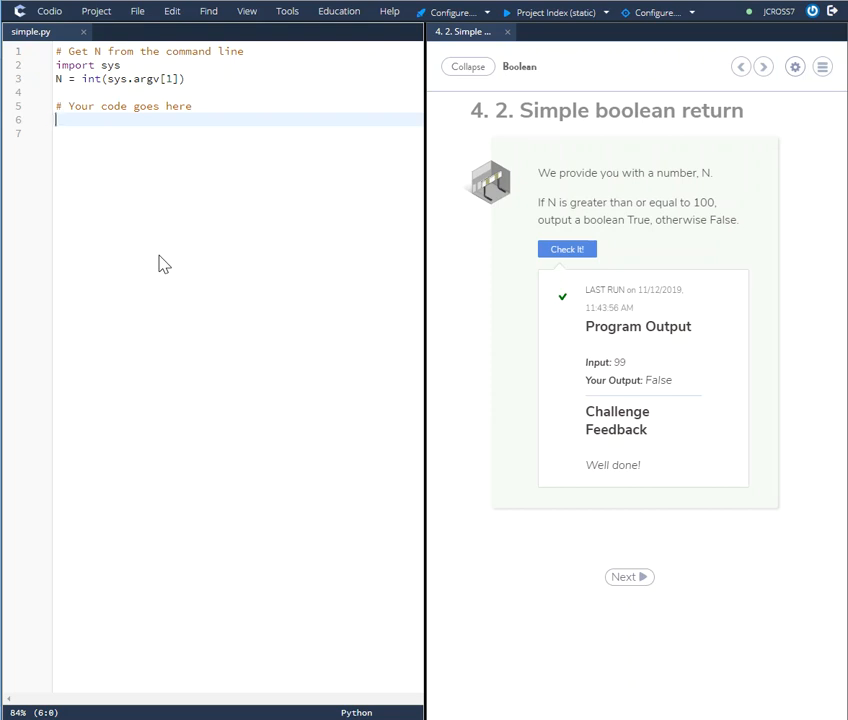
pyautogui.write('pri')
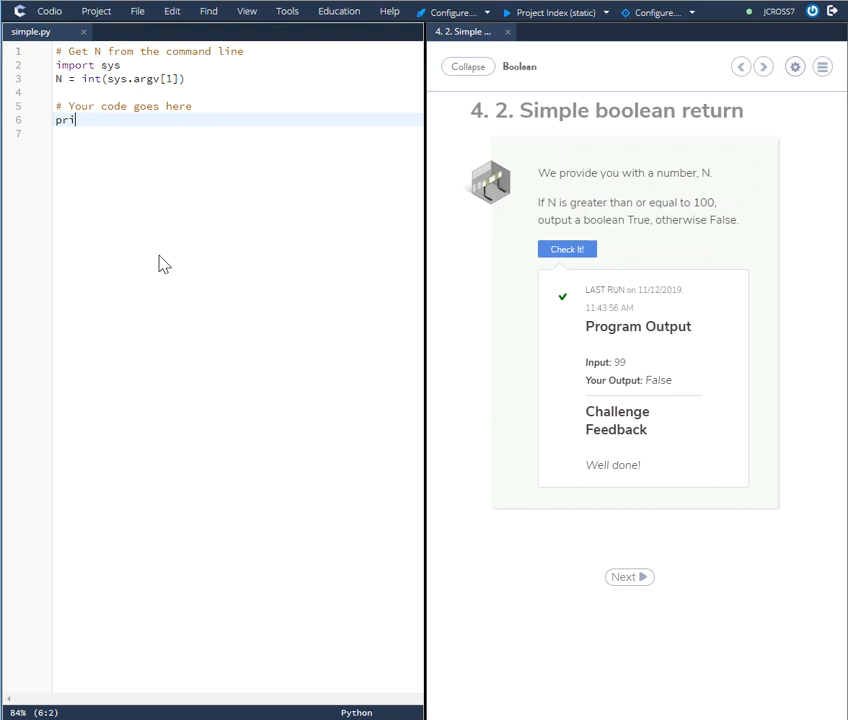
pyautogui.write('nt')
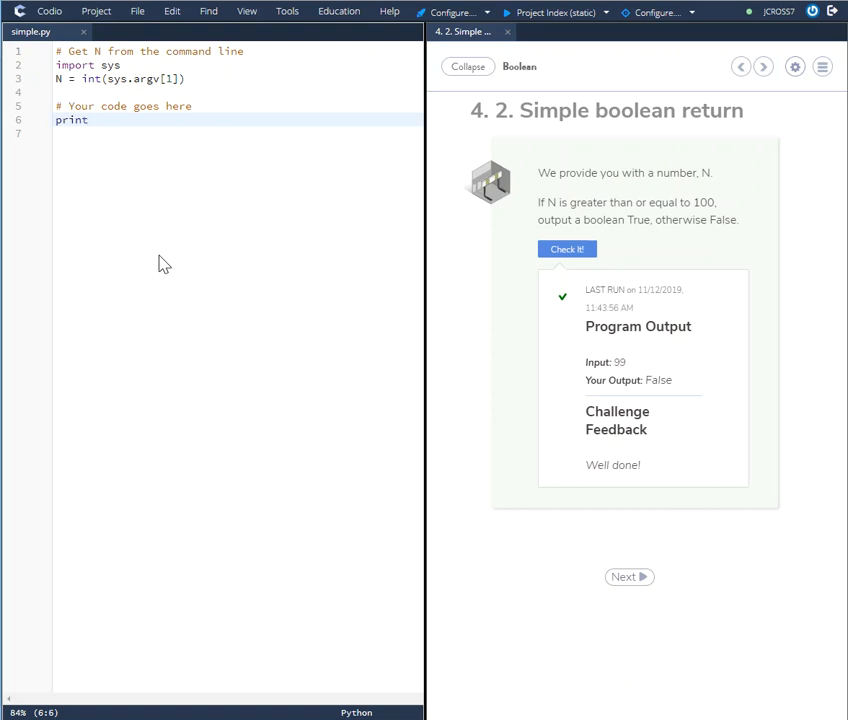
pyautogui.write('(N)')
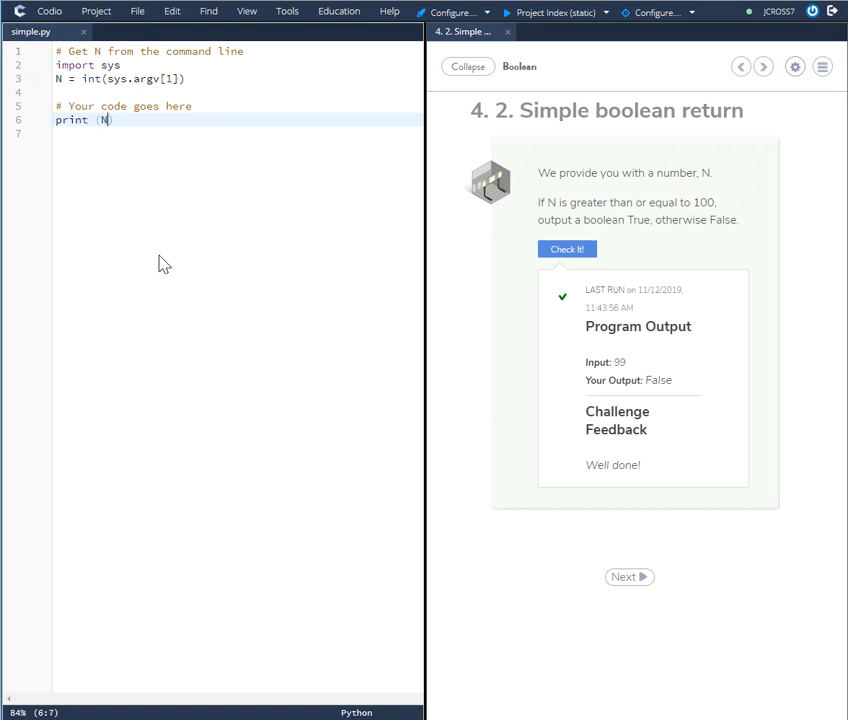
pyautogui.write('>')
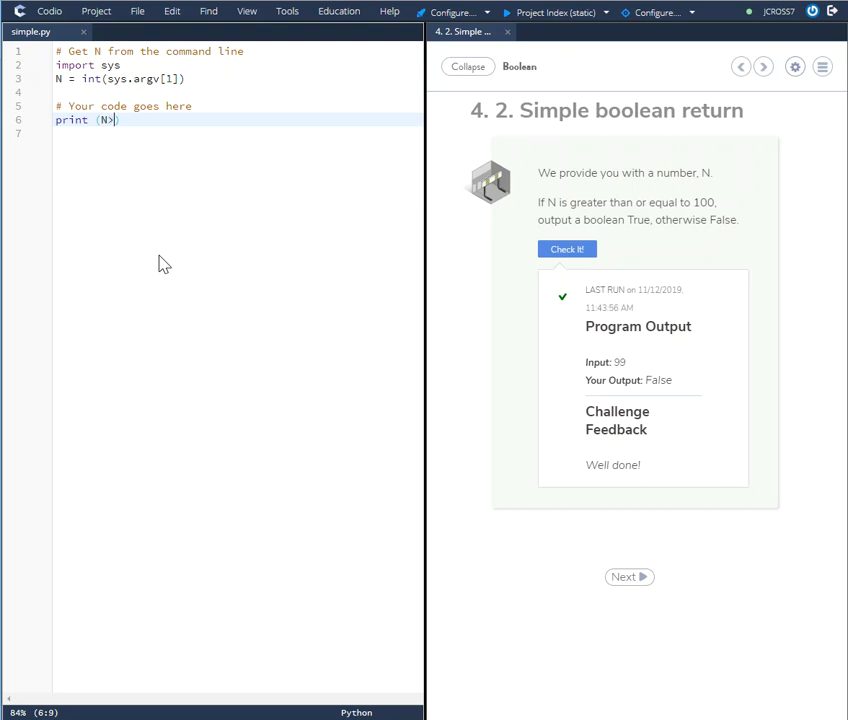
pyautogui.write('=')
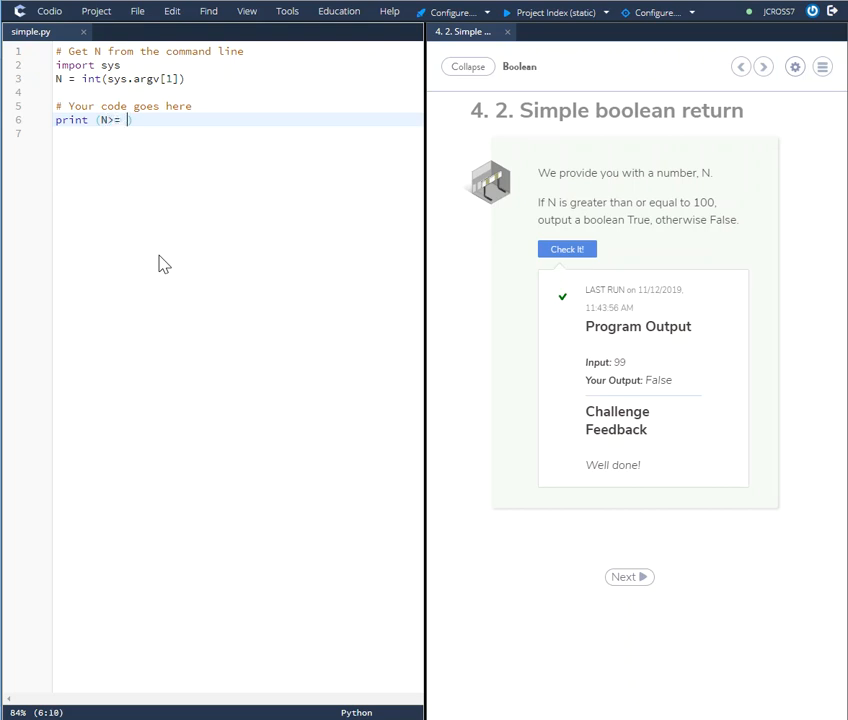
pyautogui.write('100')
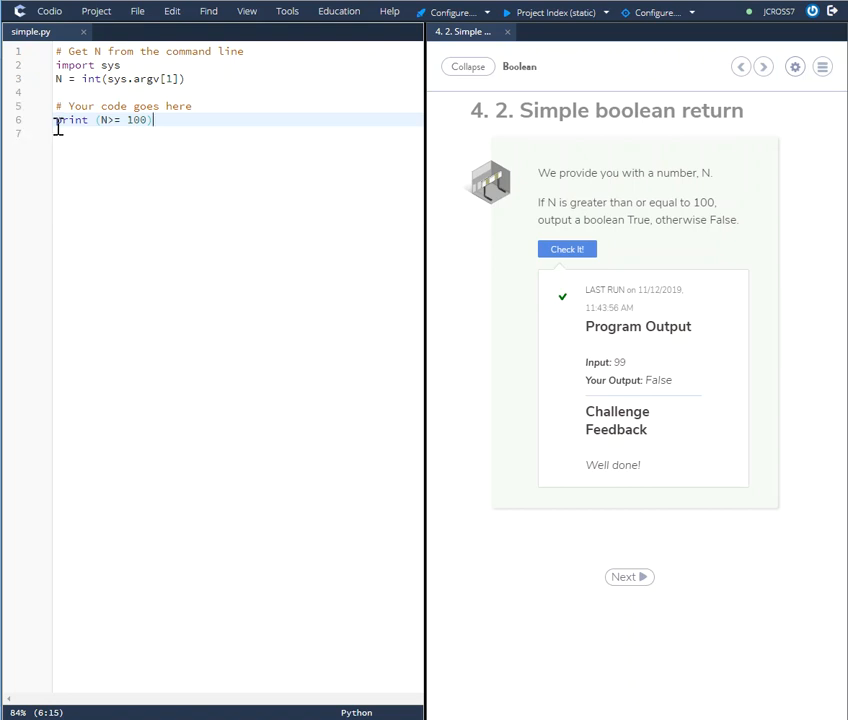
pyautogui.moveTo(95, 130)
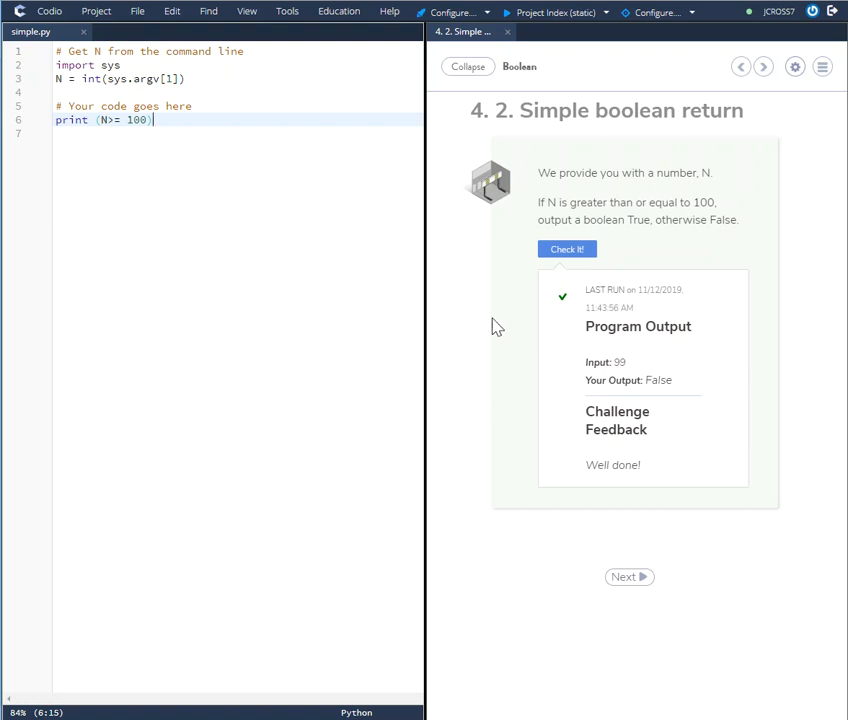
# - Run Check It! on the one-line print (N>= 100) version
pyautogui.click(567, 248)
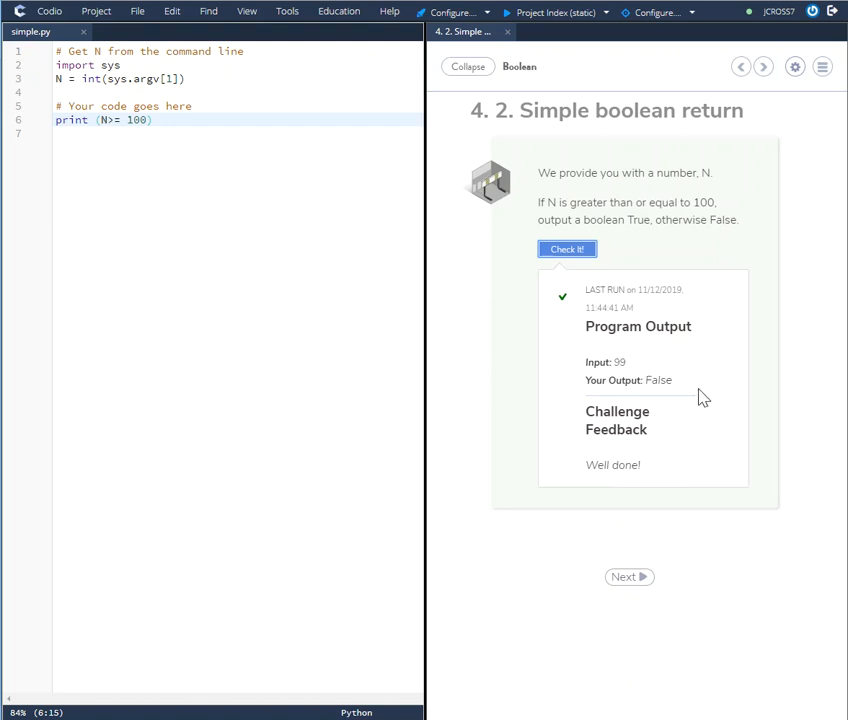
pyautogui.moveTo(148, 234)
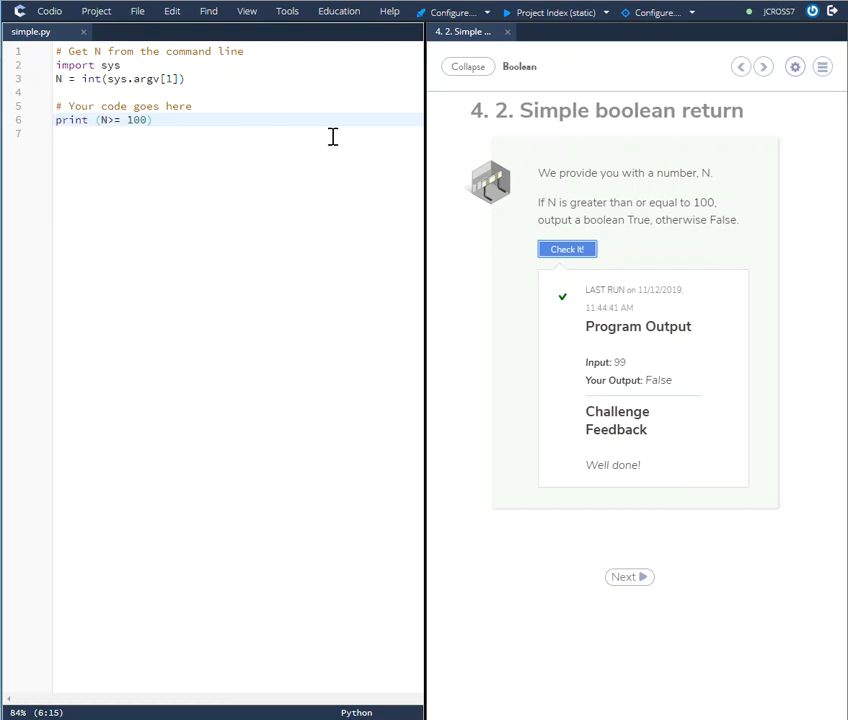
pyautogui.moveTo(662, 117)
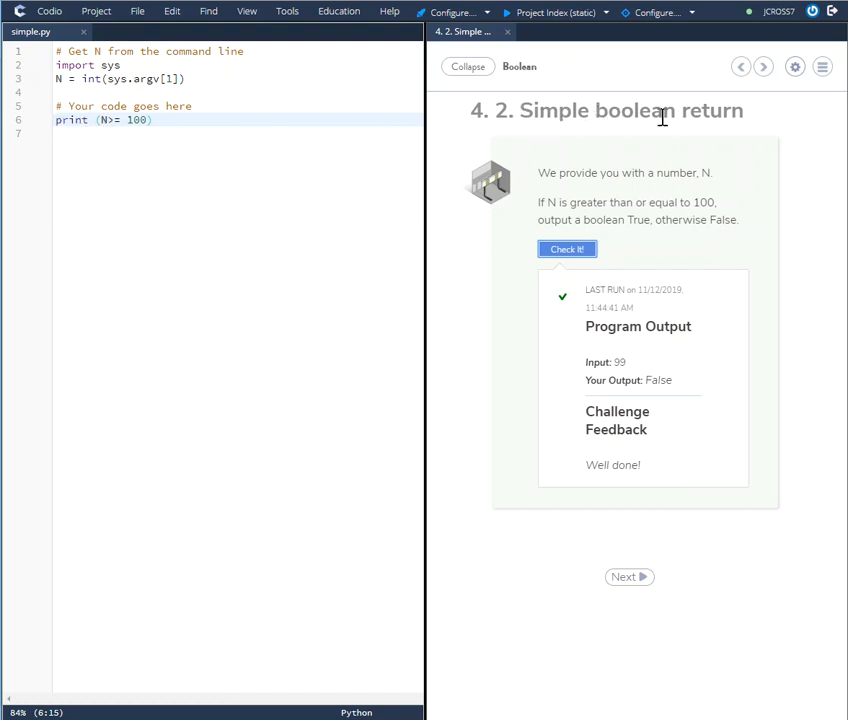